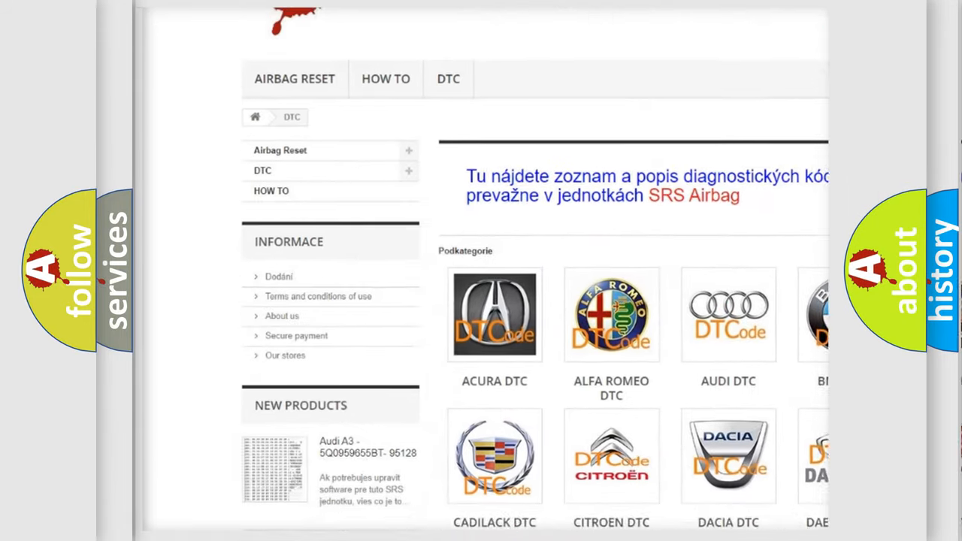
pyautogui.scroll(-3)
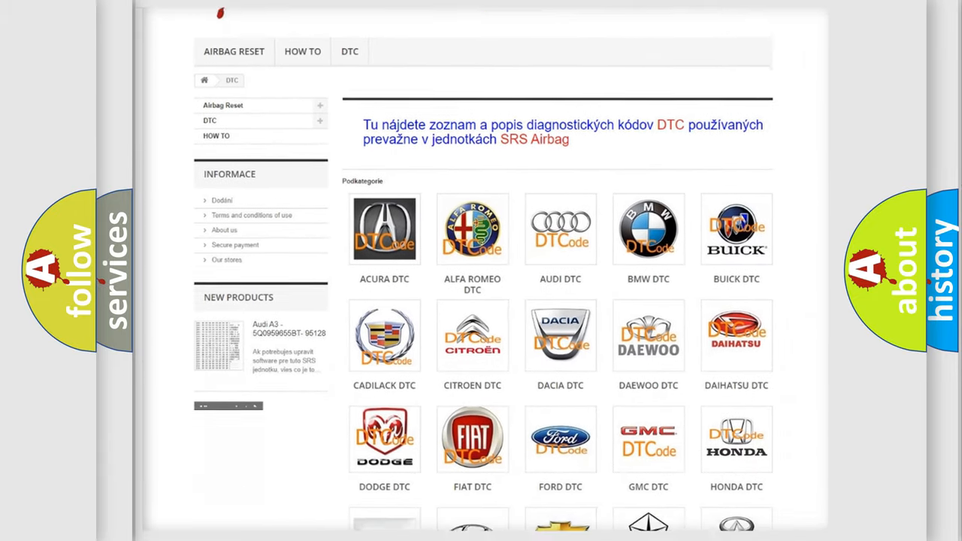
pyautogui.scroll(-3)
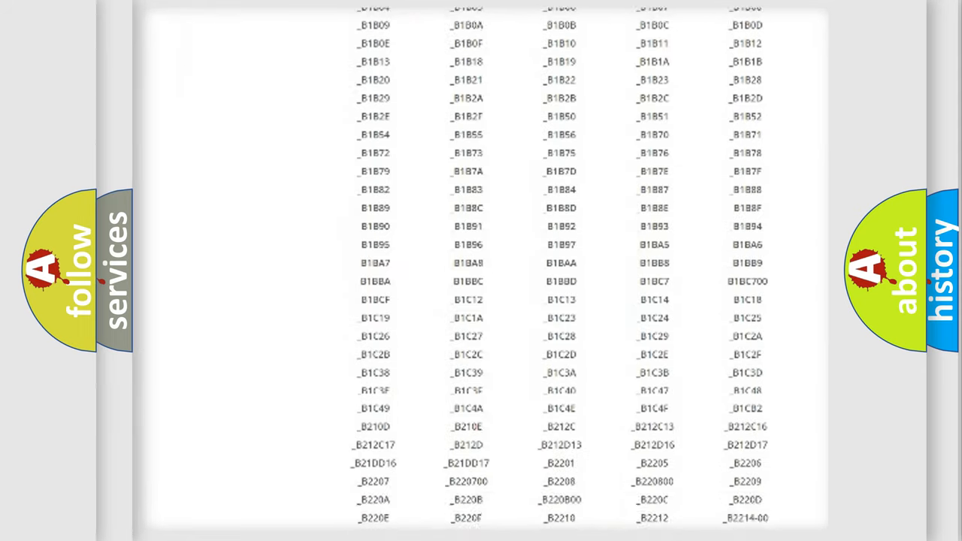
pyautogui.scroll(-3)
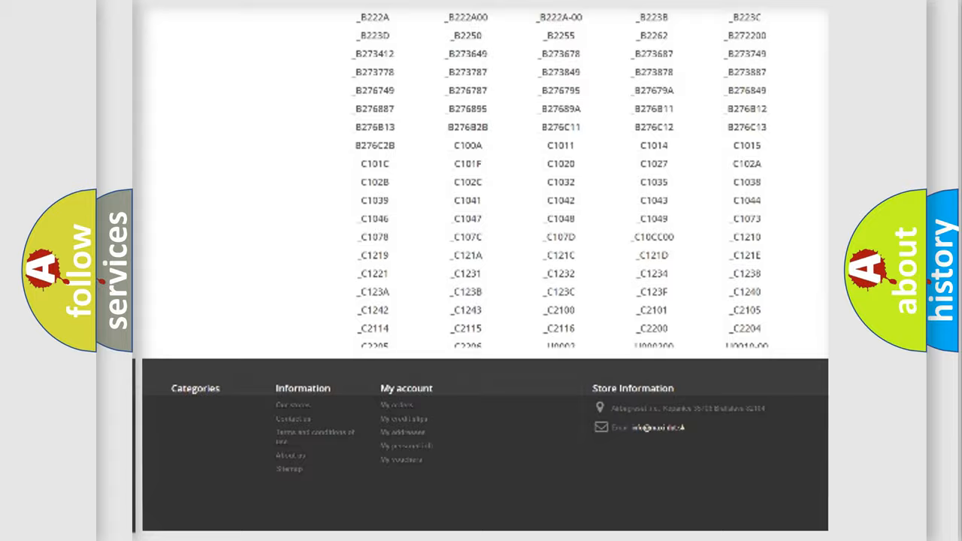